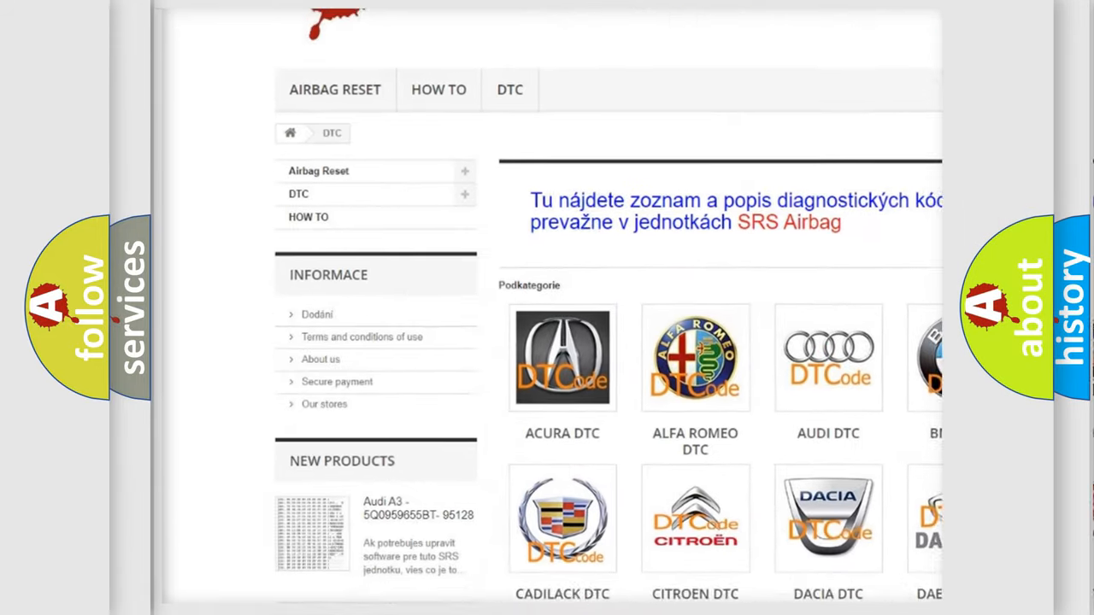
pyautogui.scroll(-3)
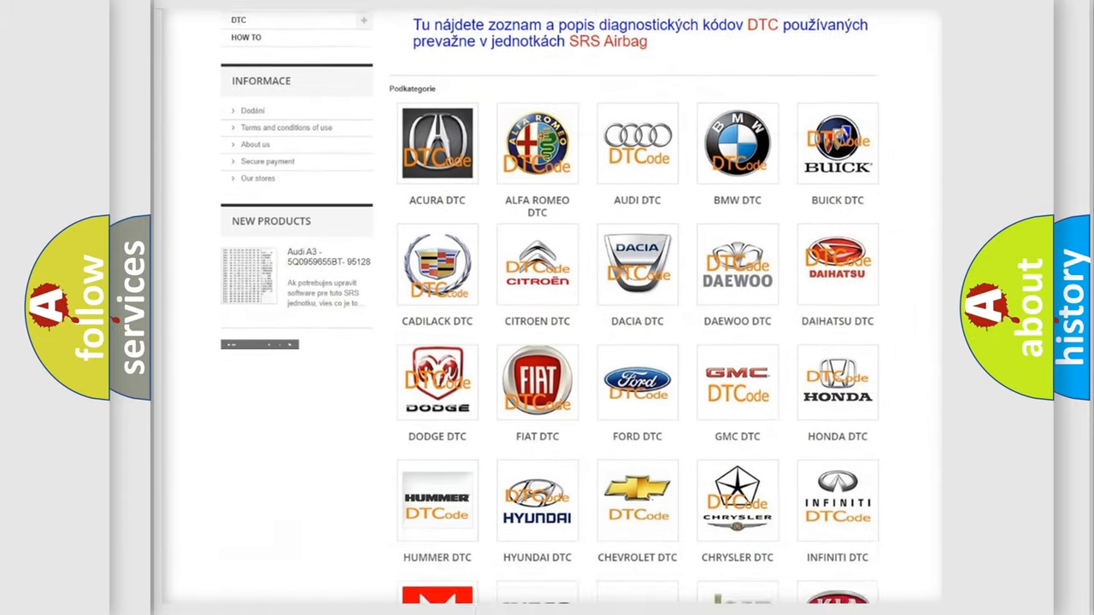
pyautogui.scroll(-3)
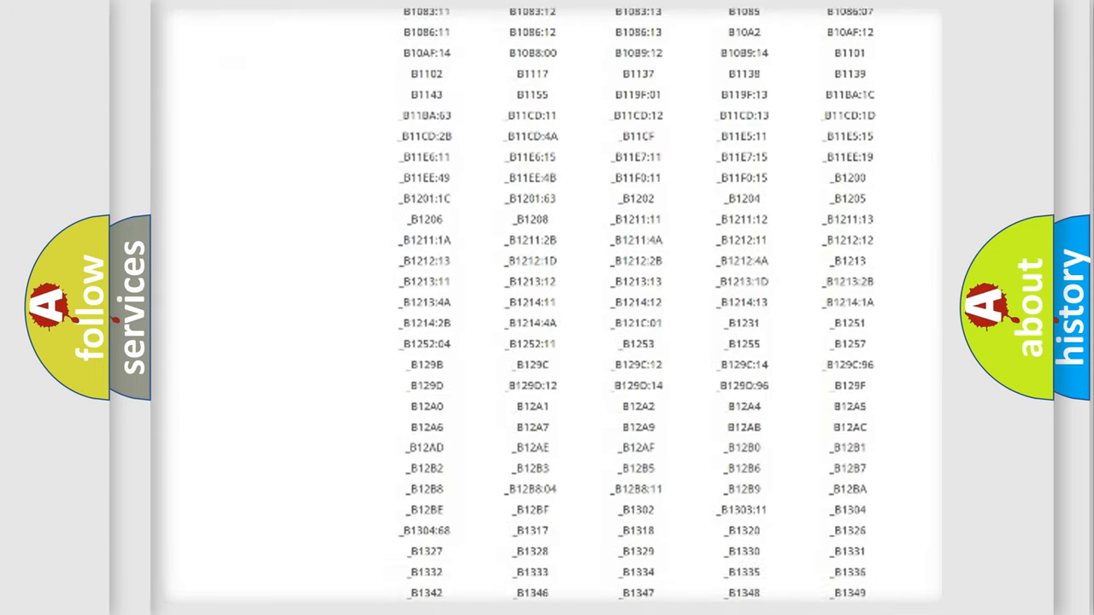
pyautogui.scroll(-3)
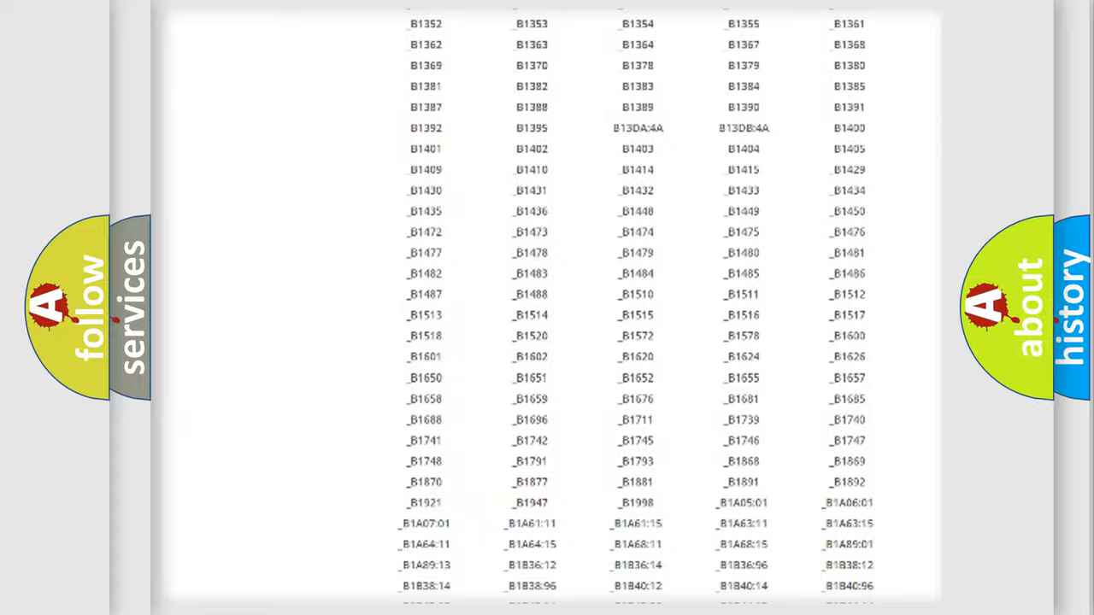